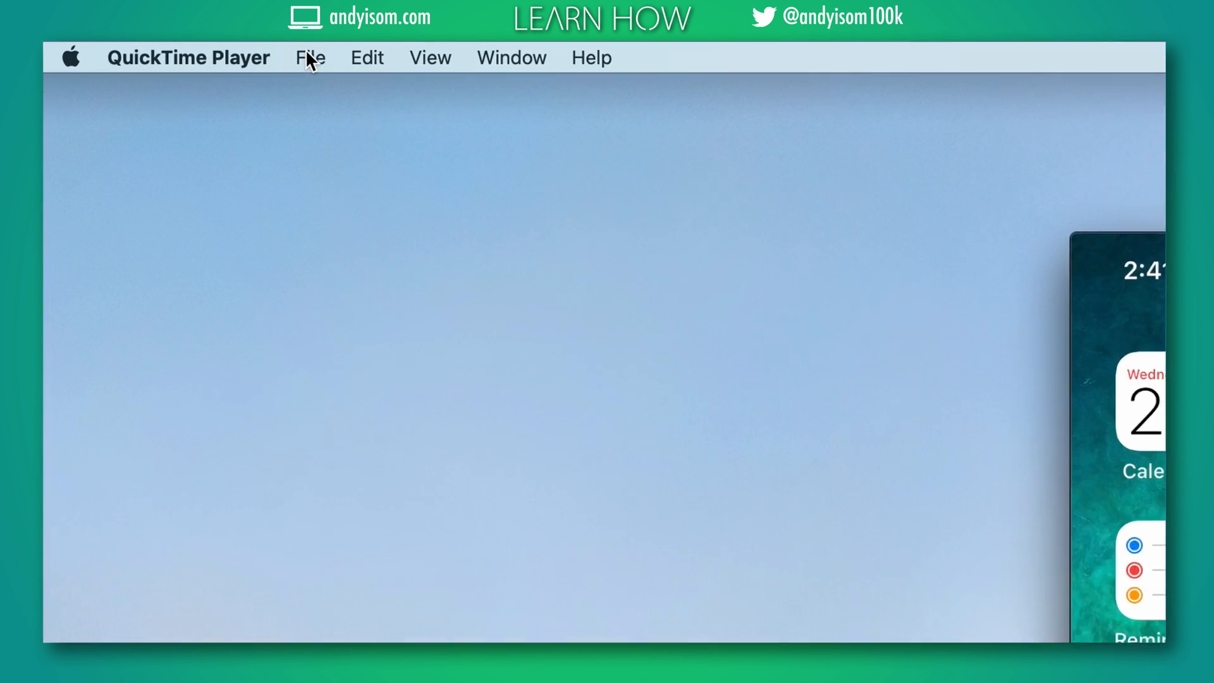
- Show the File menu, where New Movie Recording is greyed out because a recording is open
left_click(311, 58)
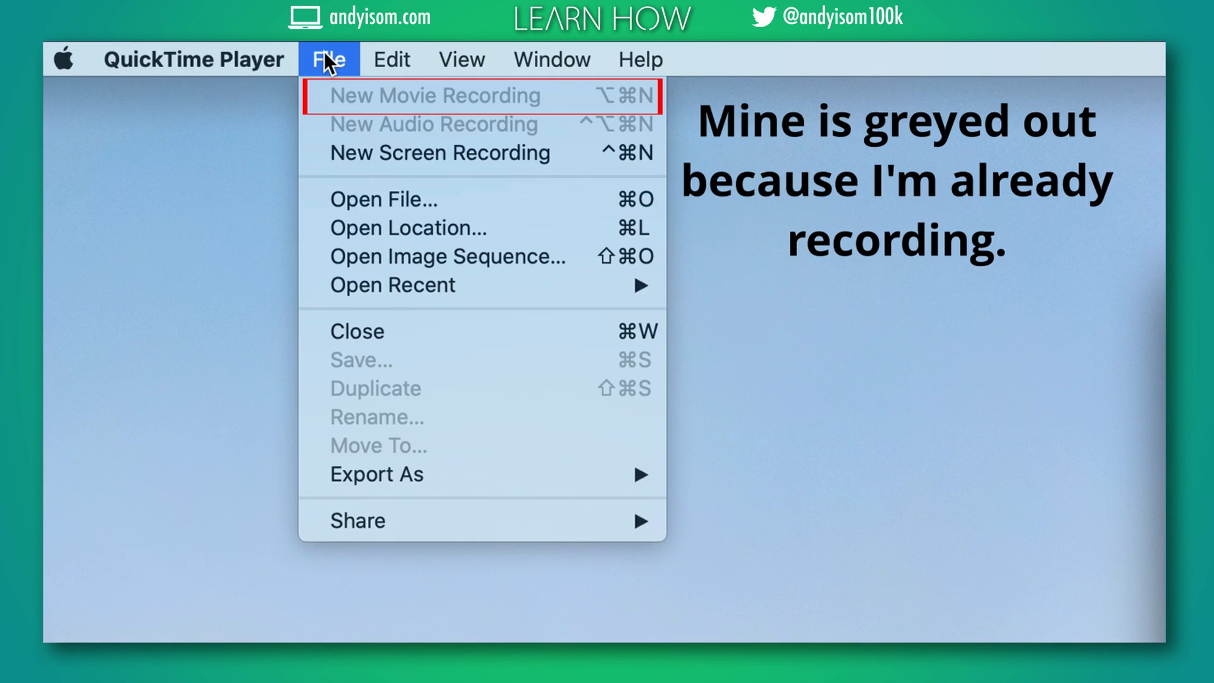
mouse_move(337, 100)
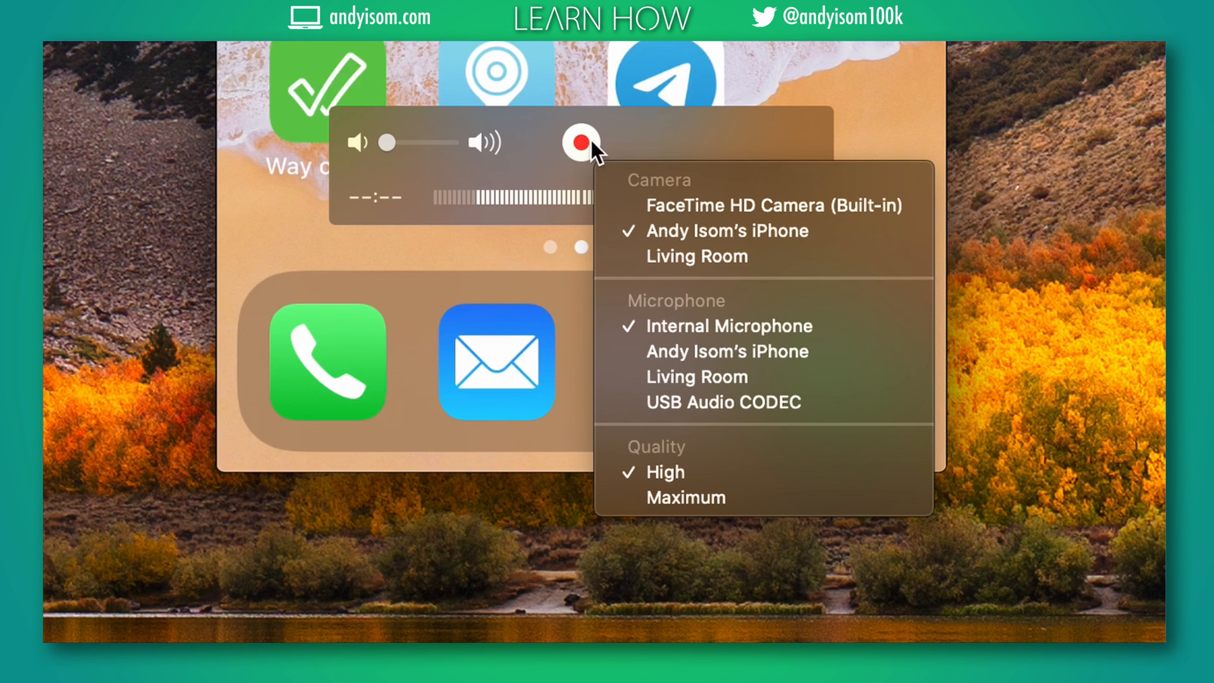
mouse_move(832, 231)
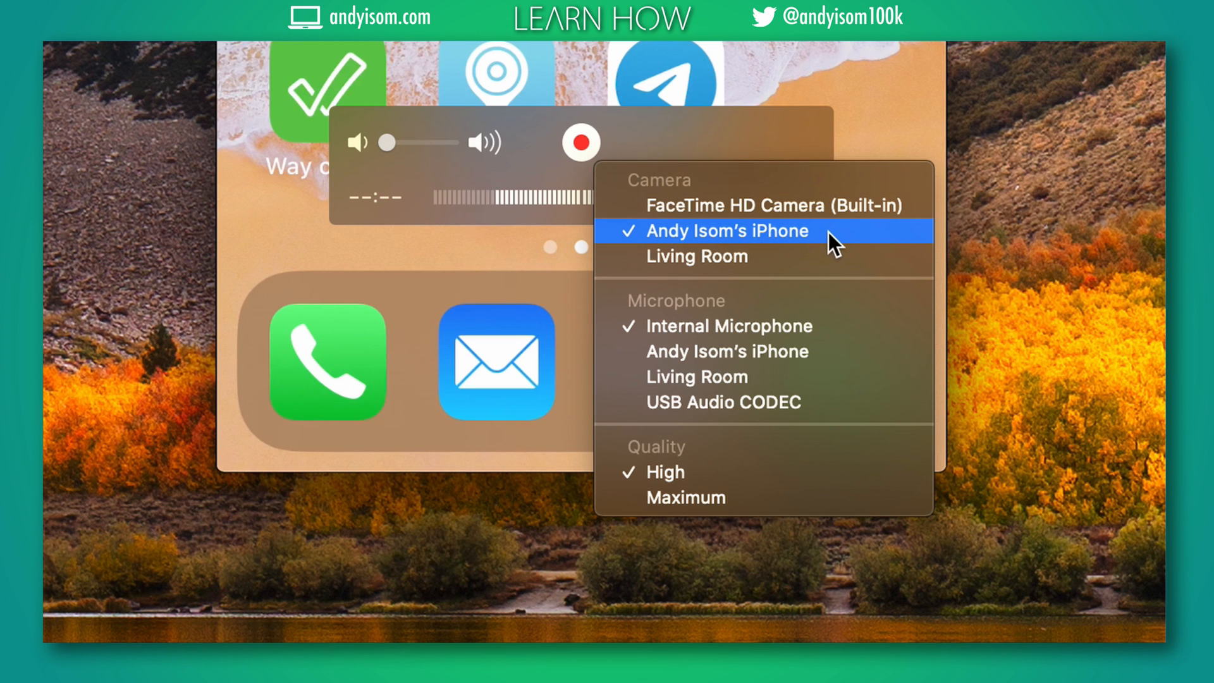